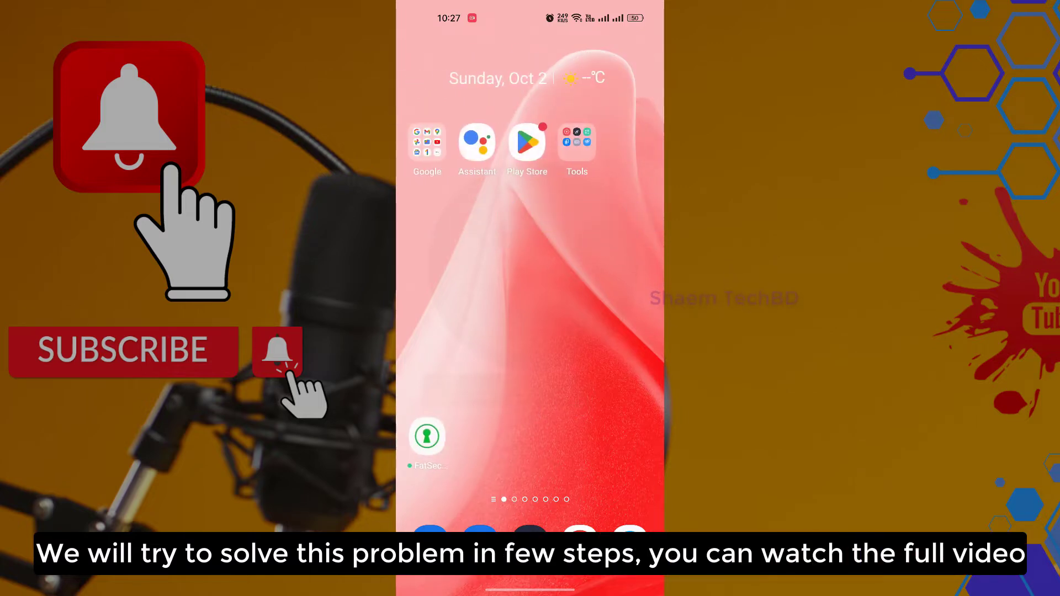
Navigate to Settings > System settings > Date & time
{"action": "scroll", "scroll_direction": "left", "scroll_amount": 3}
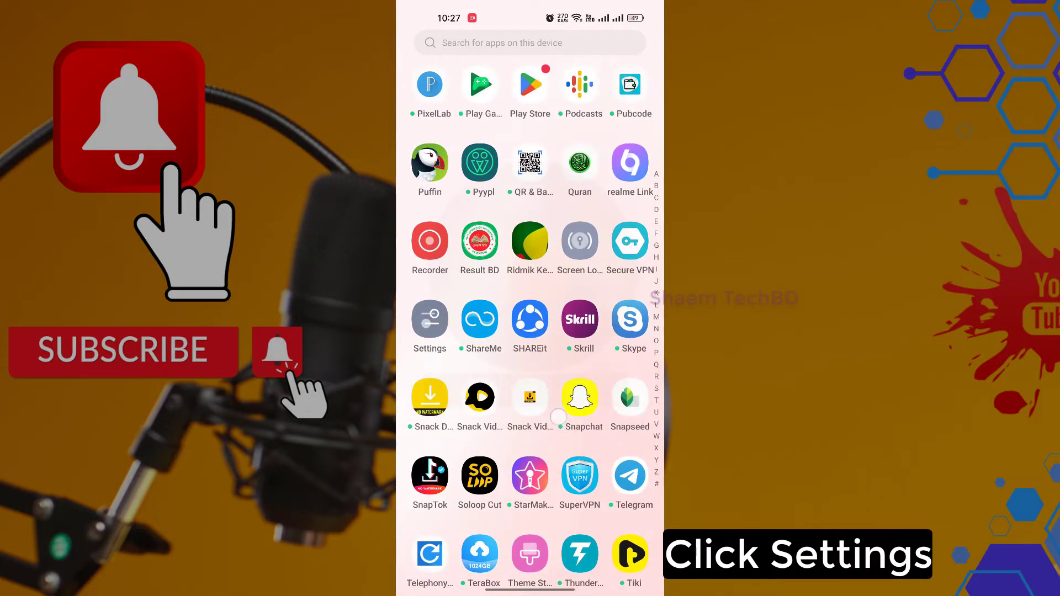
{"action": "left_click", "coordinate": [430, 318]}
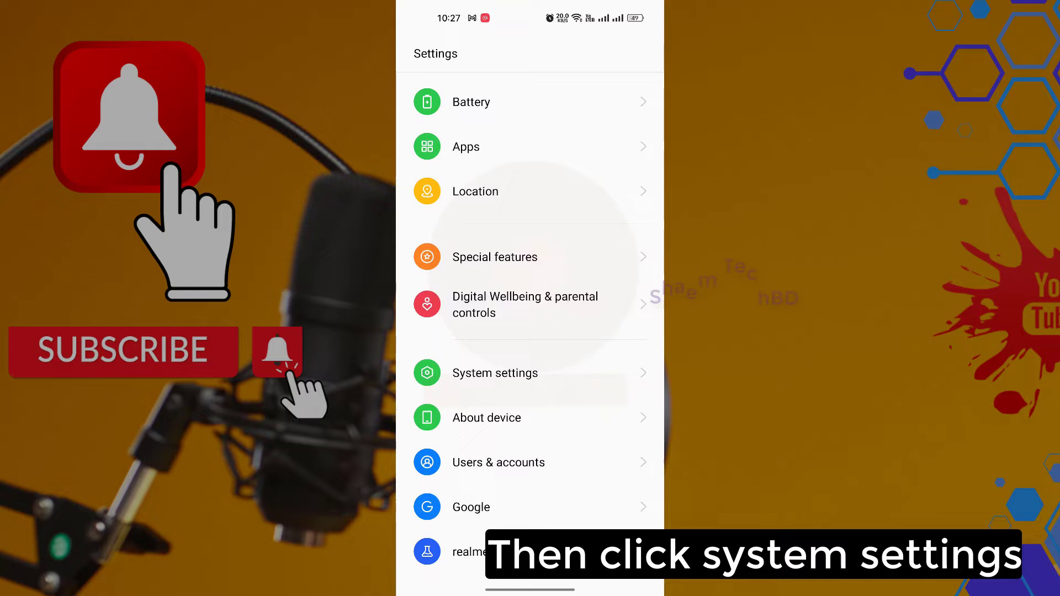
{"action": "left_click", "coordinate": [494, 372]}
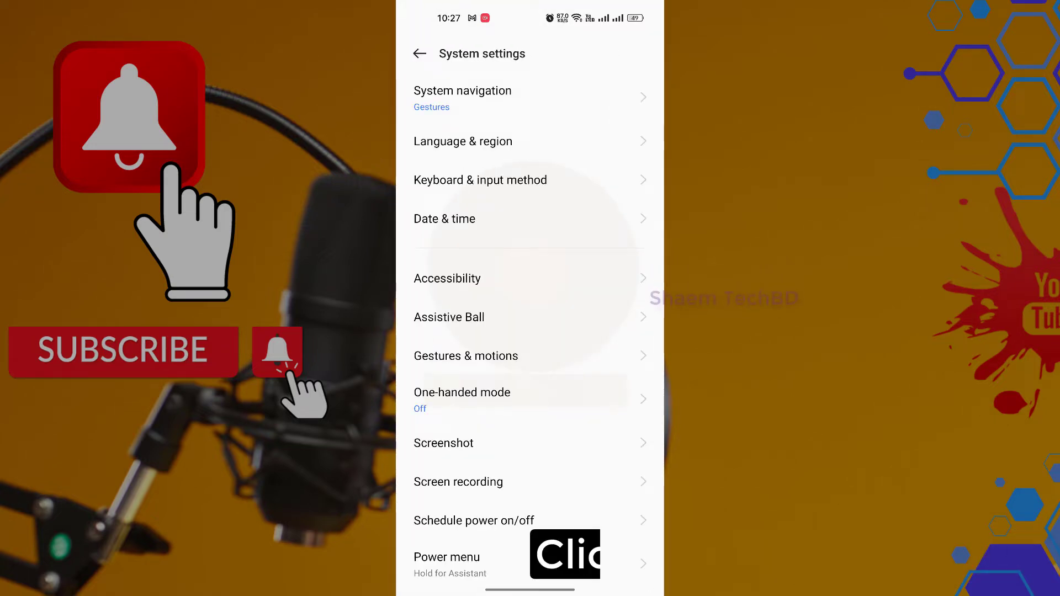
{"action": "left_click", "coordinate": [445, 219]}
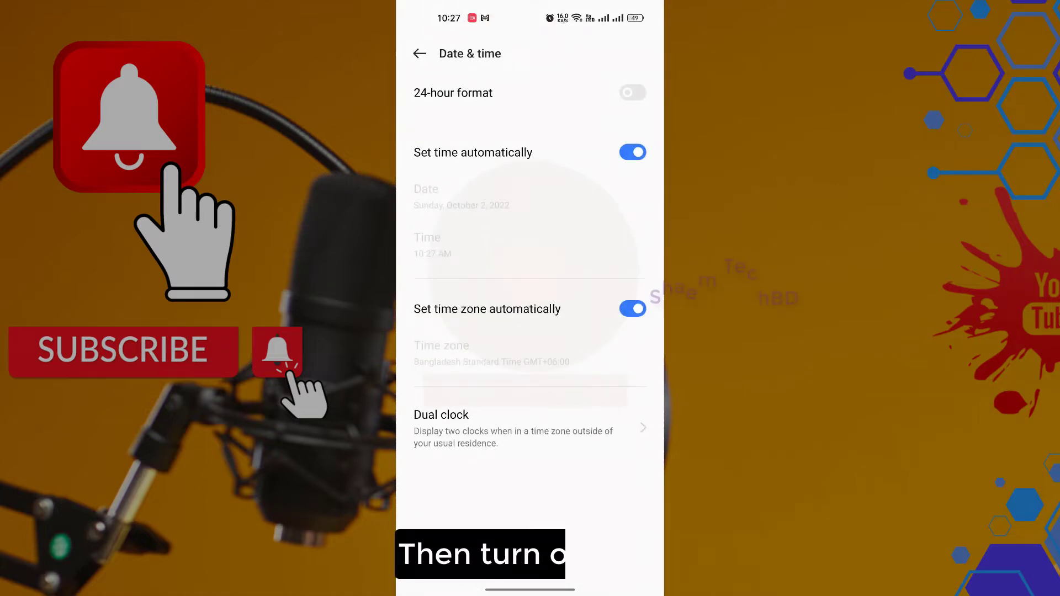
Switch 'Set time automatically' off and then back on
{"action": "left_click", "coordinate": [631, 152]}
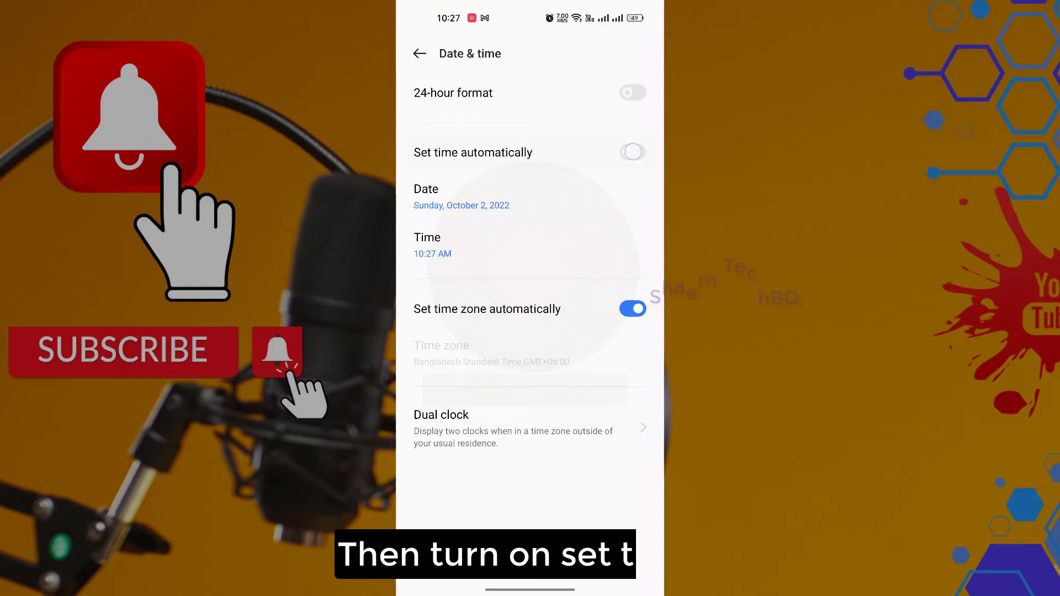
{"action": "left_click", "coordinate": [632, 151]}
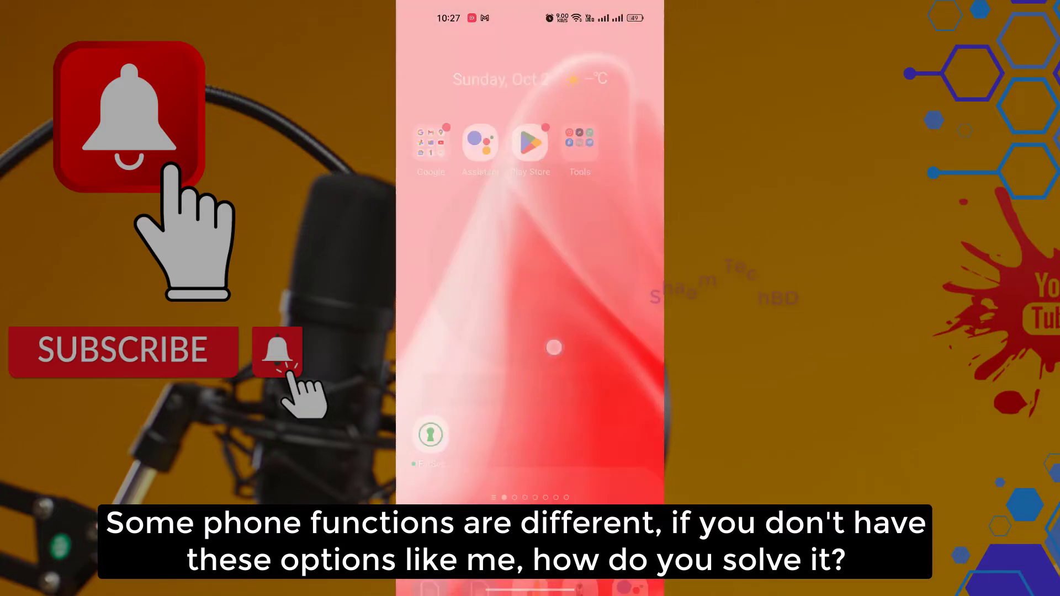
Search Settings for 'date & time' and reopen the Date & time page showing automatic time on
{"action": "scroll", "scroll_direction": "up", "scroll_amount": 3}
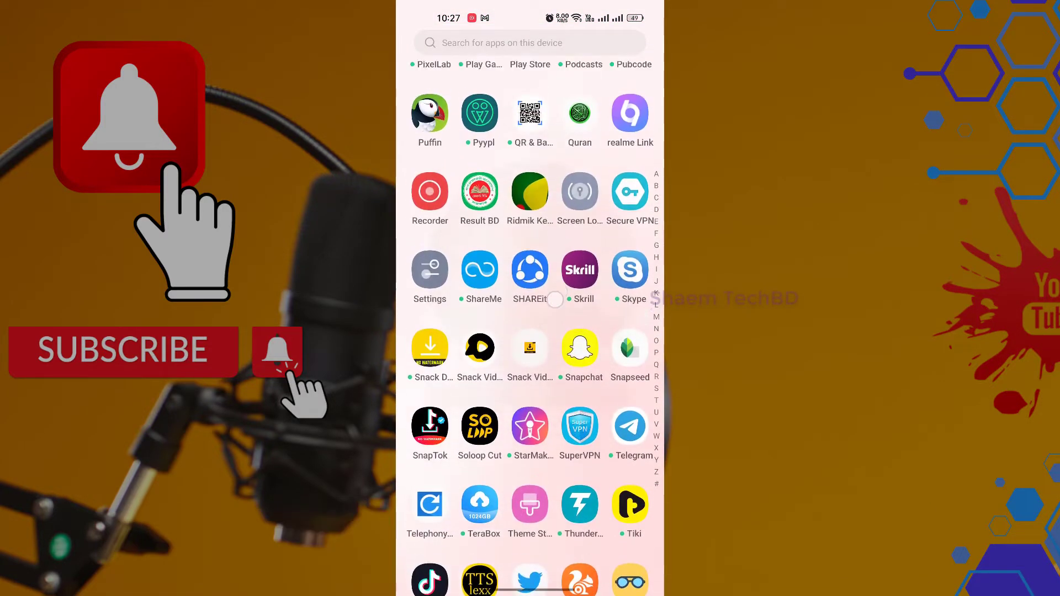
{"action": "left_click", "coordinate": [429, 268]}
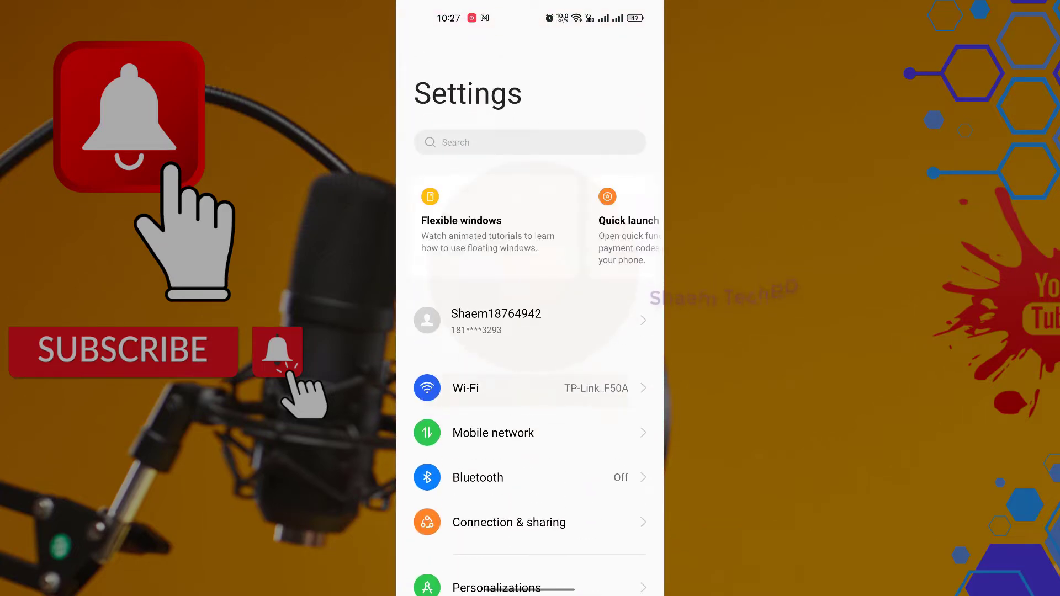
{"action": "left_click", "coordinate": [529, 142]}
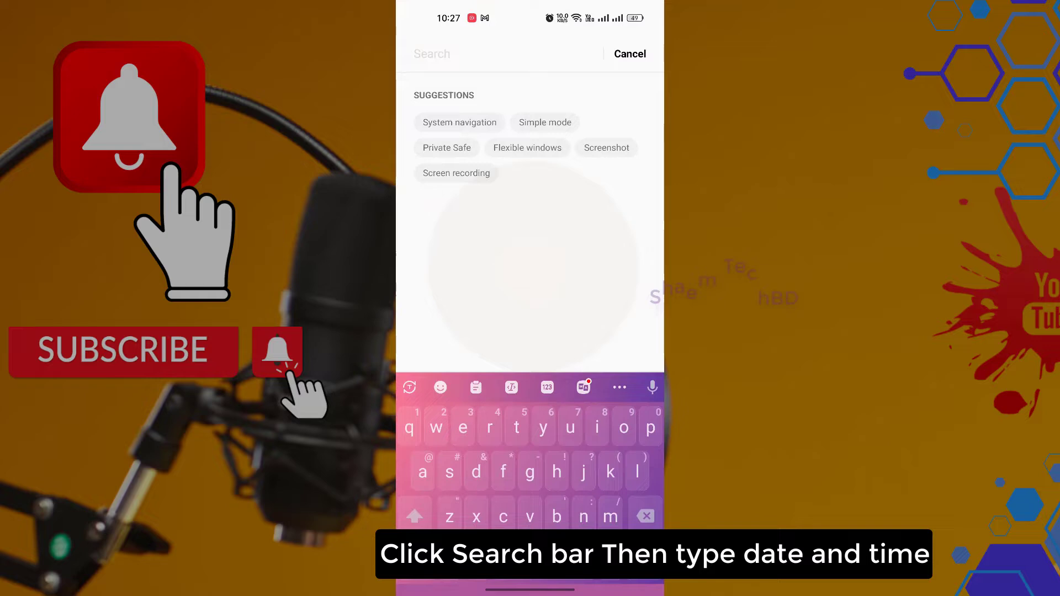
{"action": "type", "text": "da"}
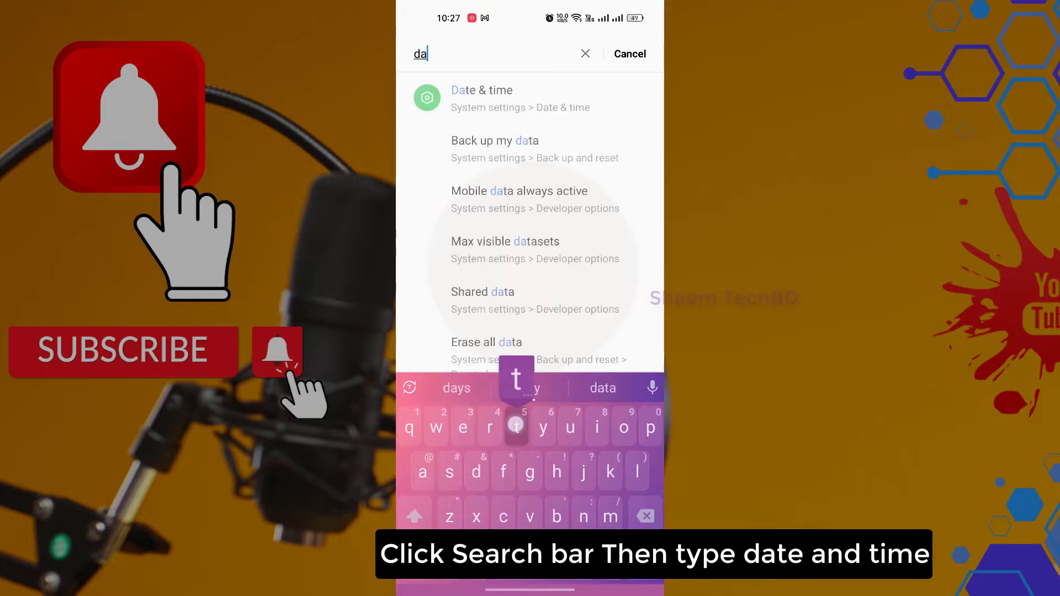
{"action": "type", "text": "te"}
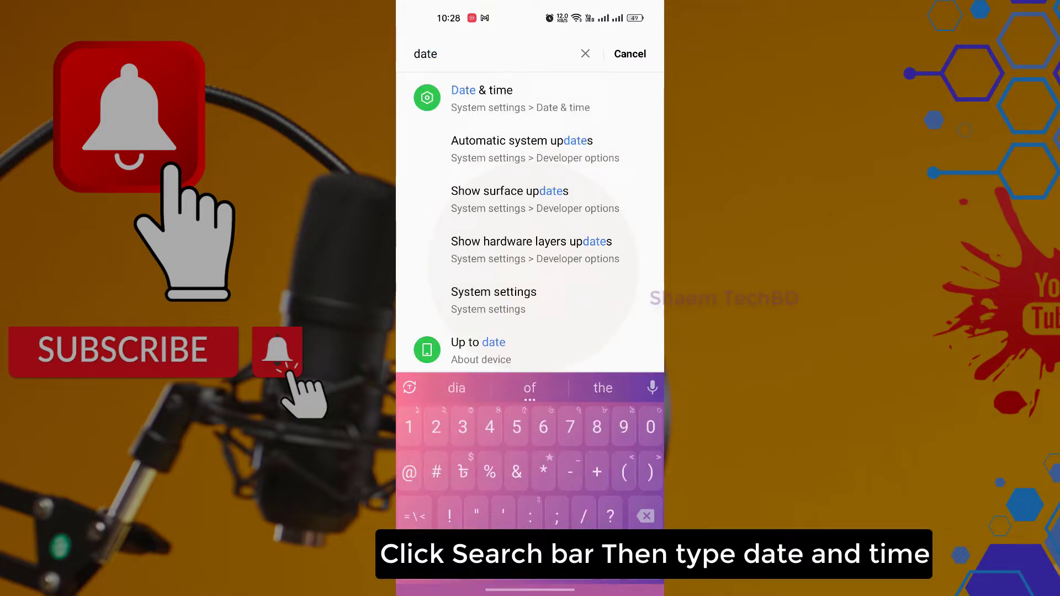
{"action": "type", "text": "& time"}
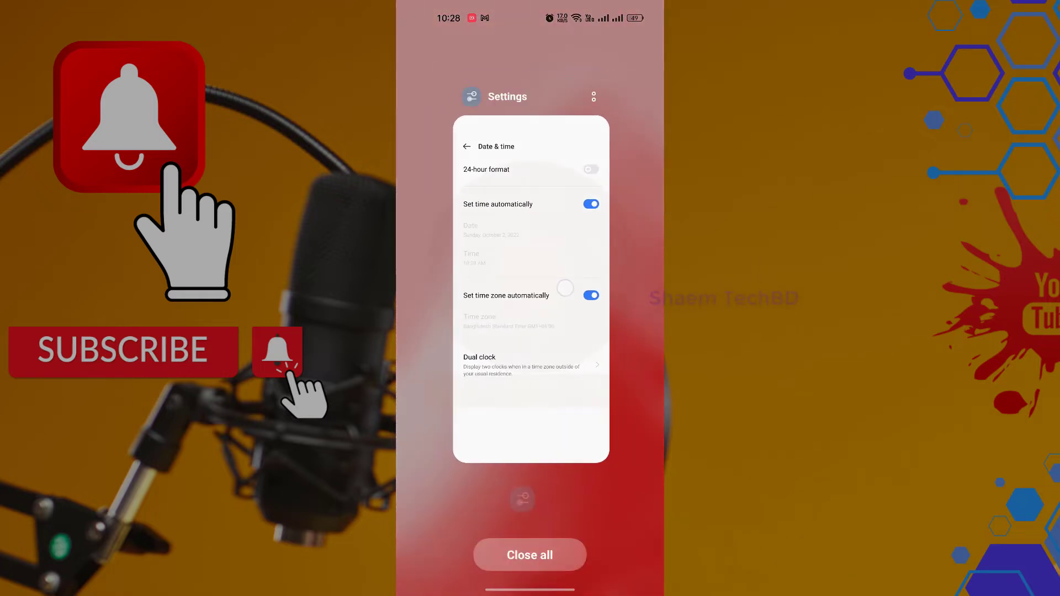
{"action": "left_click", "coordinate": [530, 556]}
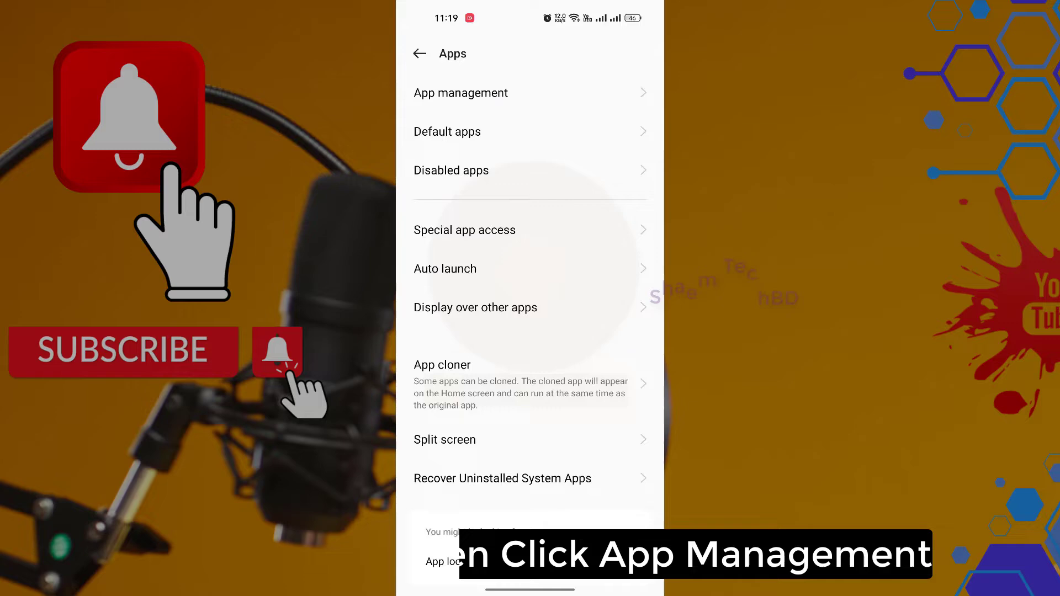
Clear Puffin's app data and cache from its Storage usage page and confirm
{"action": "left_click", "coordinate": [460, 93]}
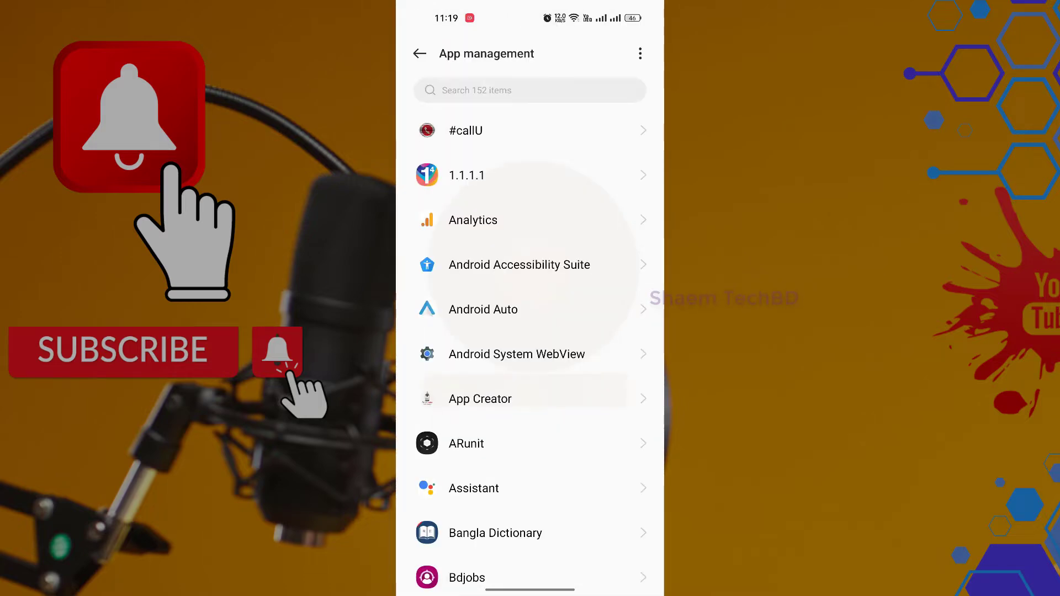
{"action": "scroll", "scroll_direction": "down", "scroll_amount": 3}
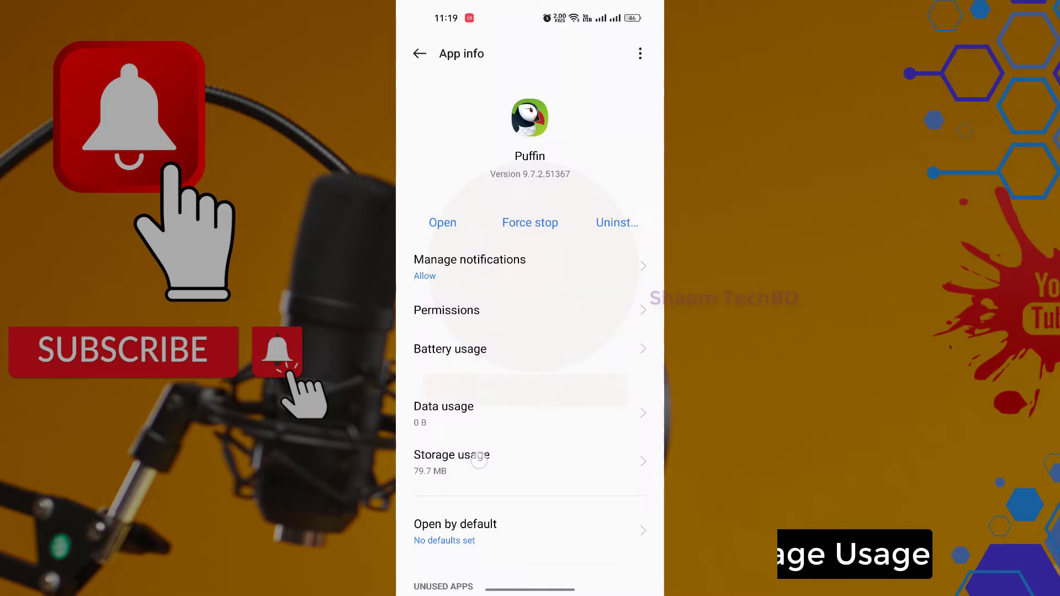
{"action": "left_click", "coordinate": [451, 462]}
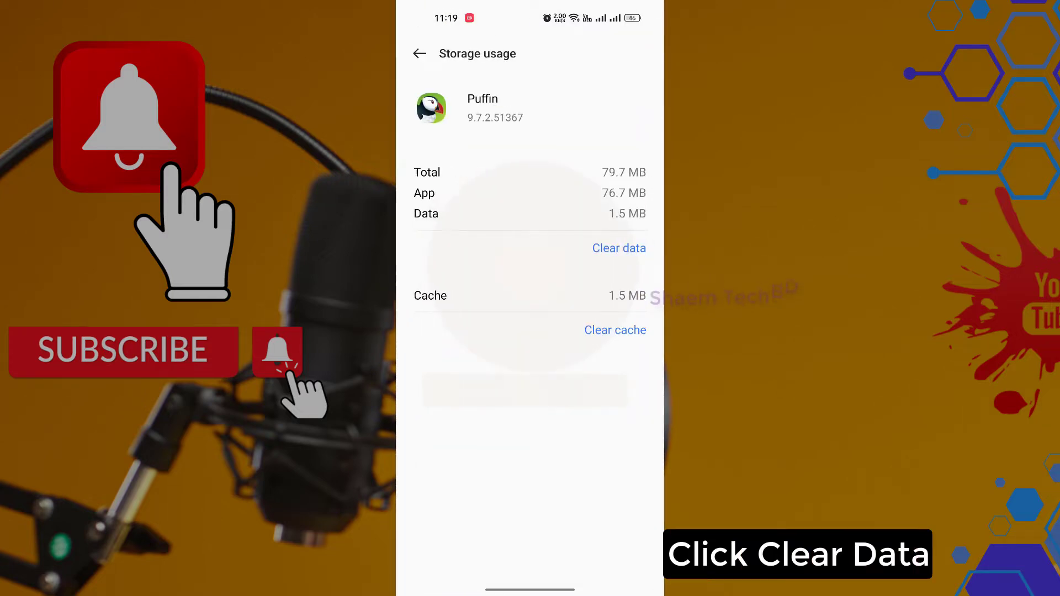
{"action": "left_click", "coordinate": [618, 248]}
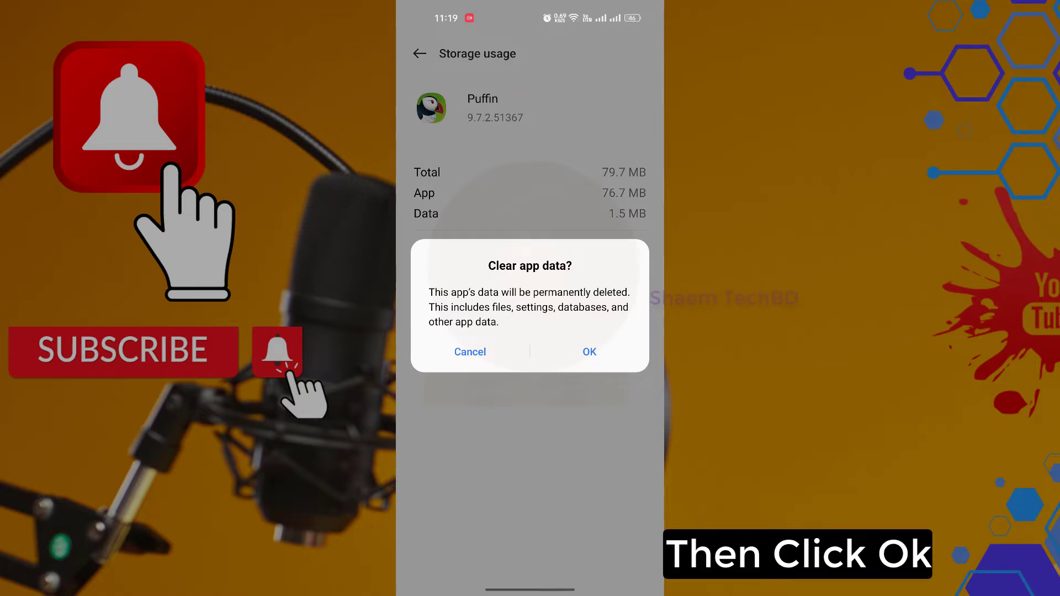
{"action": "left_click", "coordinate": [588, 351]}
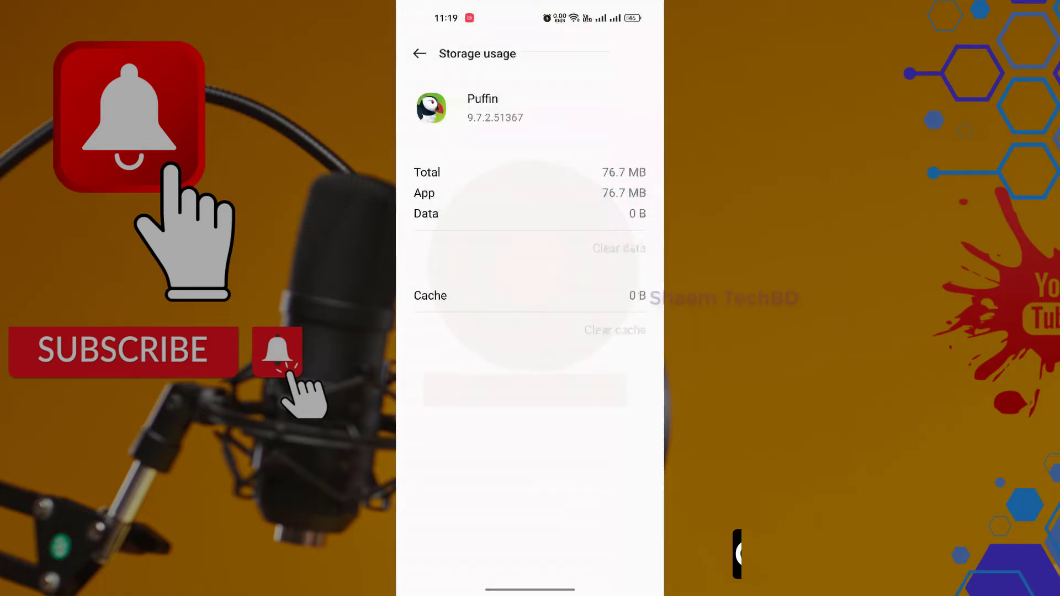
Force stop the Puffin app from its app info page and confirm
{"action": "left_click", "coordinate": [420, 53]}
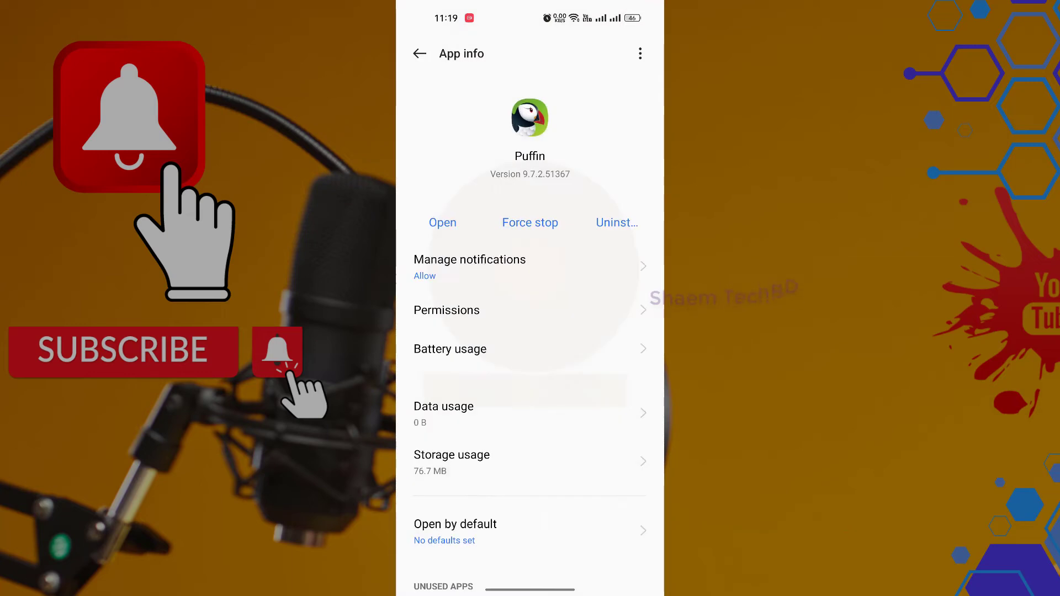
{"action": "left_click", "coordinate": [530, 222]}
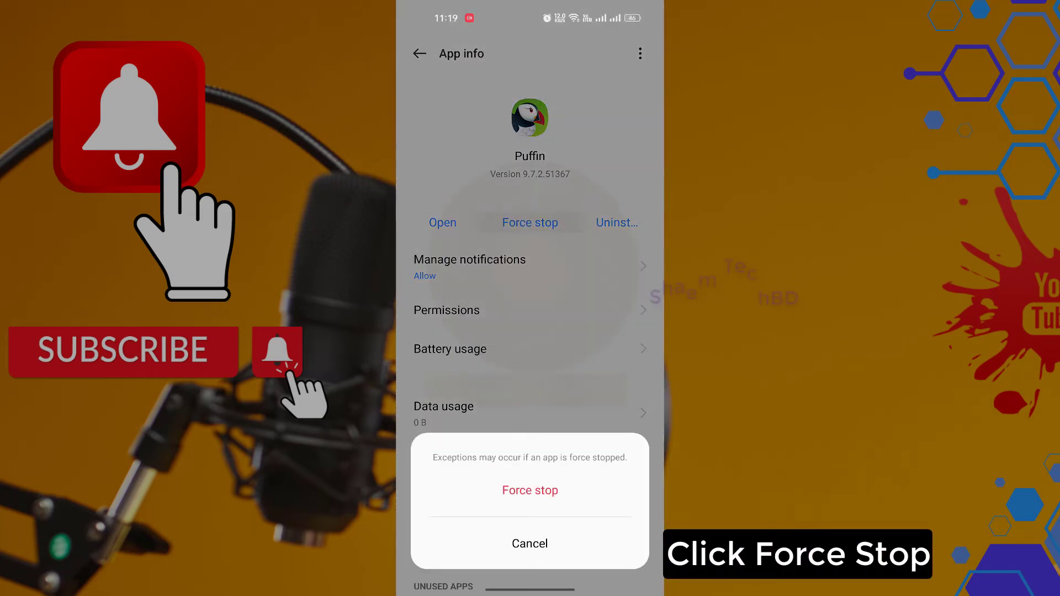
{"action": "left_click", "coordinate": [530, 491]}
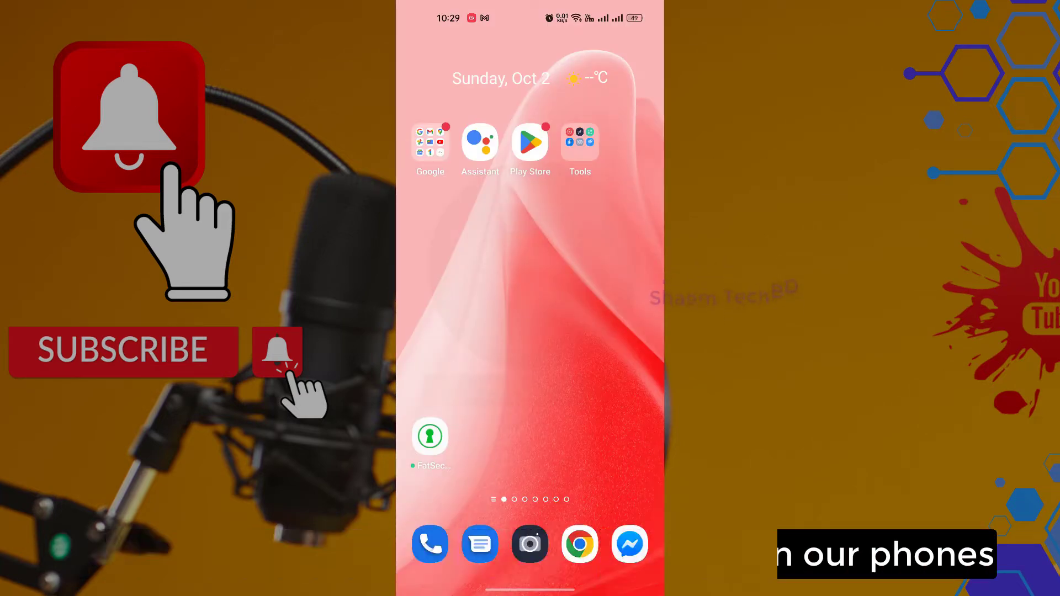
Reach the Storage usage breakdown via Settings > About device
{"action": "scroll", "scroll_direction": "up", "scroll_amount": 3}
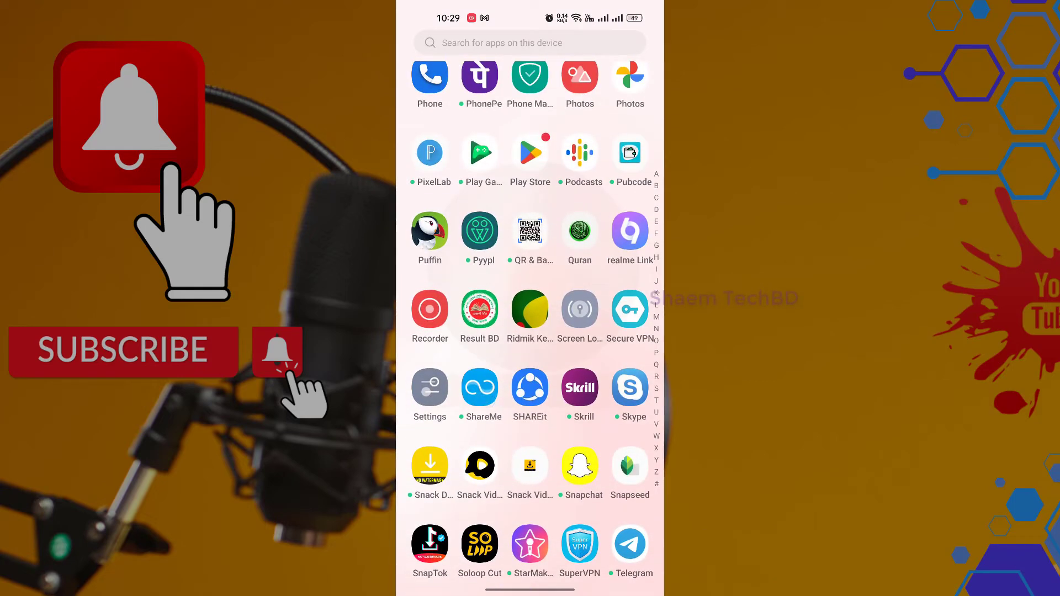
{"action": "left_click", "coordinate": [430, 387]}
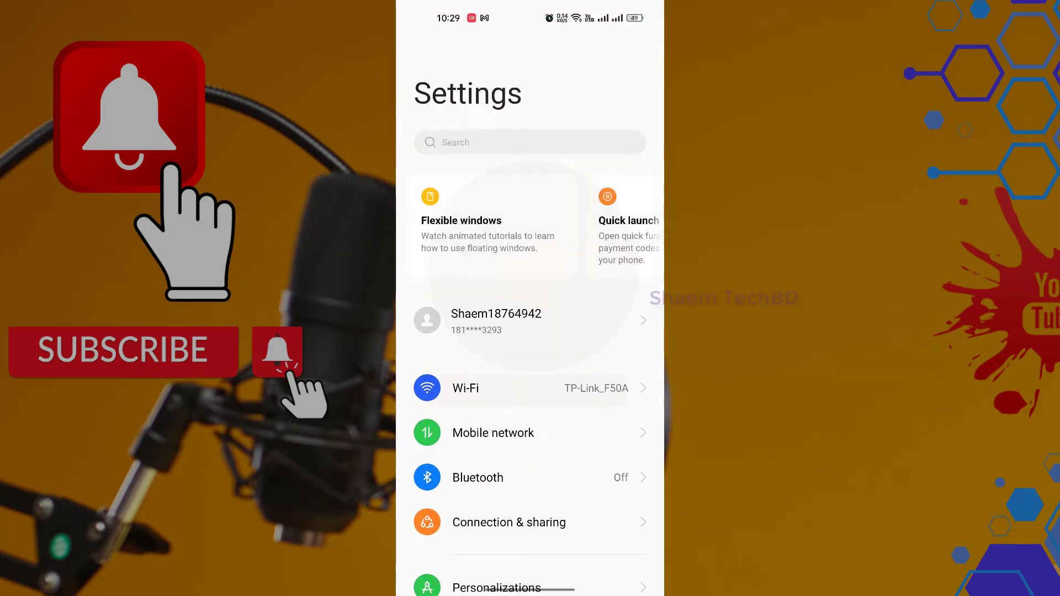
{"action": "scroll", "scroll_direction": "down", "scroll_amount": 3}
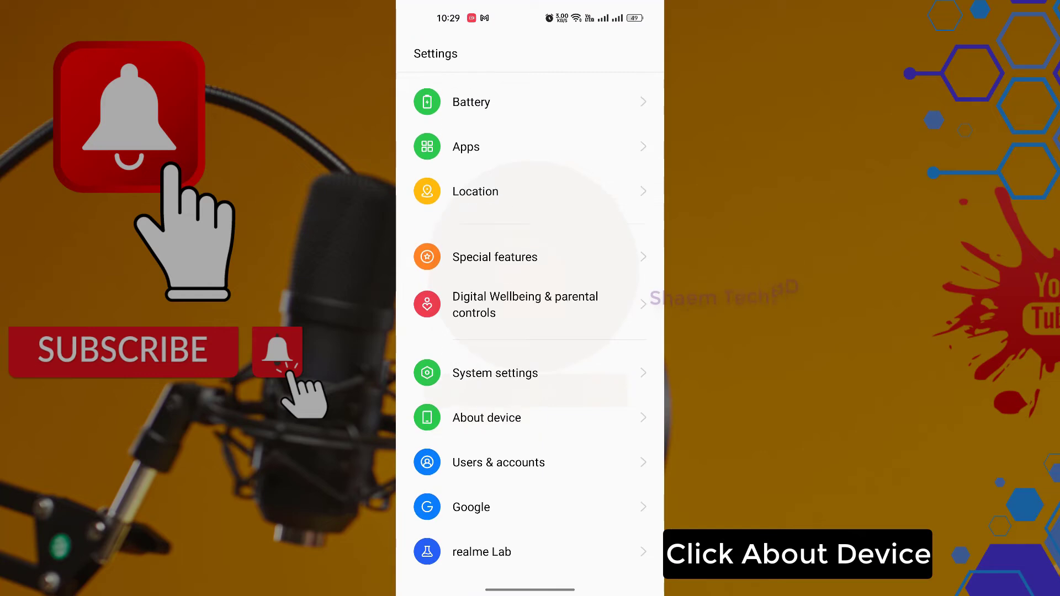
{"action": "left_click", "coordinate": [486, 418]}
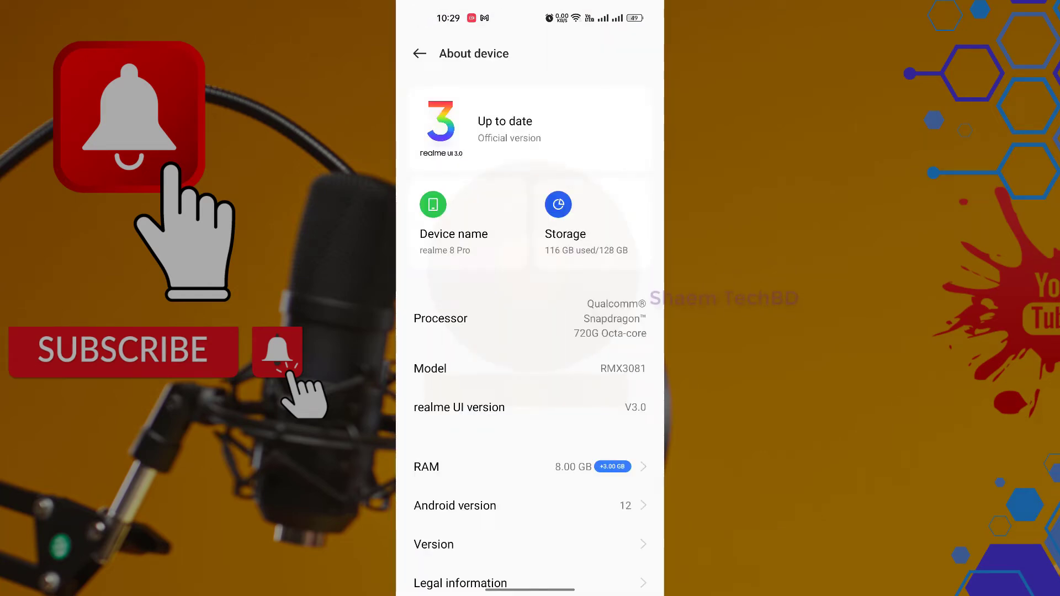
{"action": "left_click", "coordinate": [558, 223]}
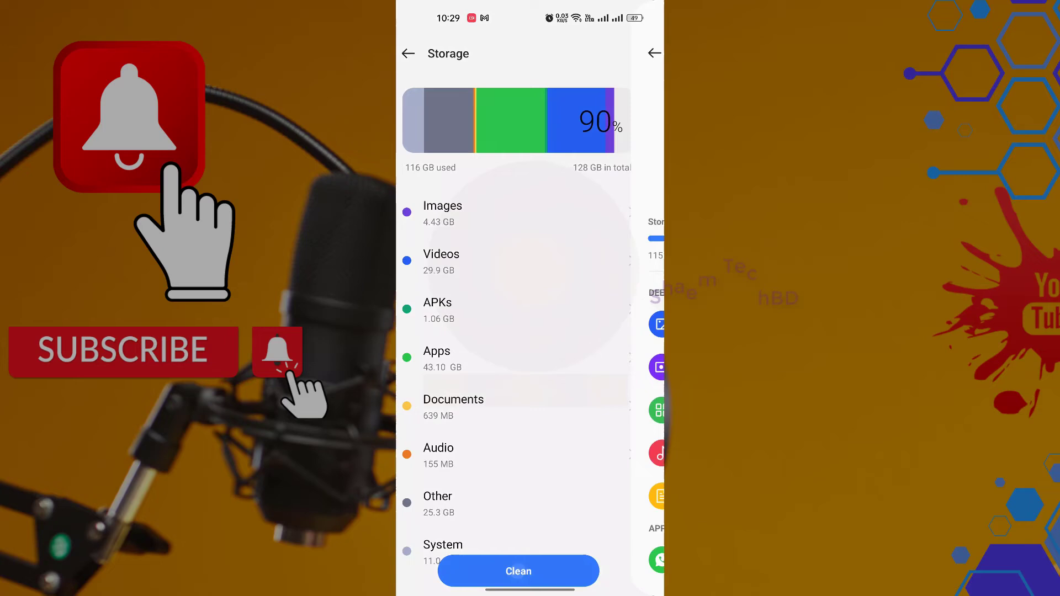
Run the storage Clean up to clear 288 MB of junk and dismiss the shortcut prompt
{"action": "left_click", "coordinate": [518, 571]}
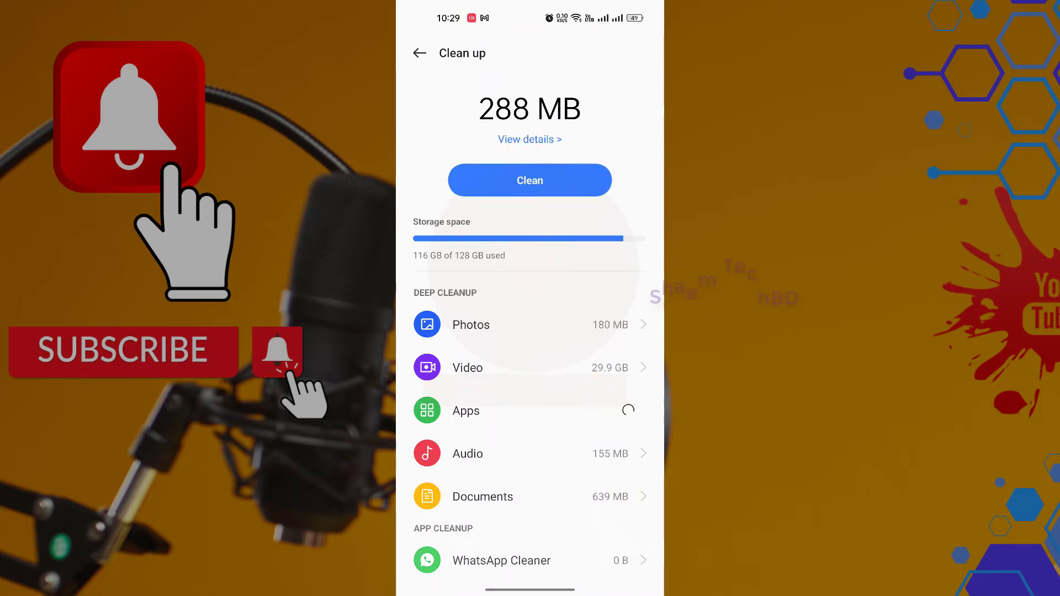
{"action": "left_click", "coordinate": [529, 180]}
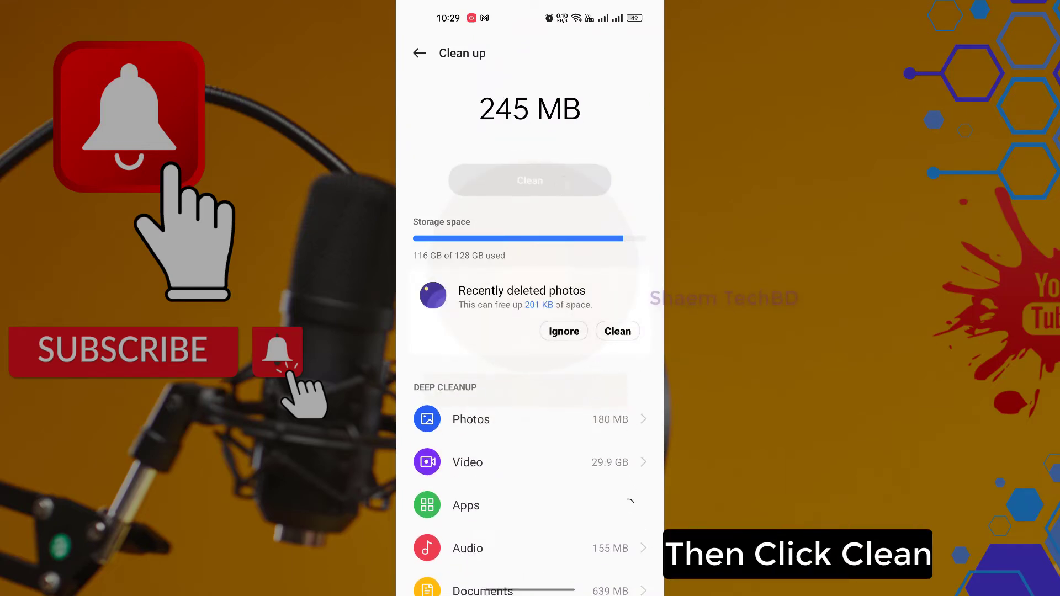
{"action": "left_click", "coordinate": [529, 180]}
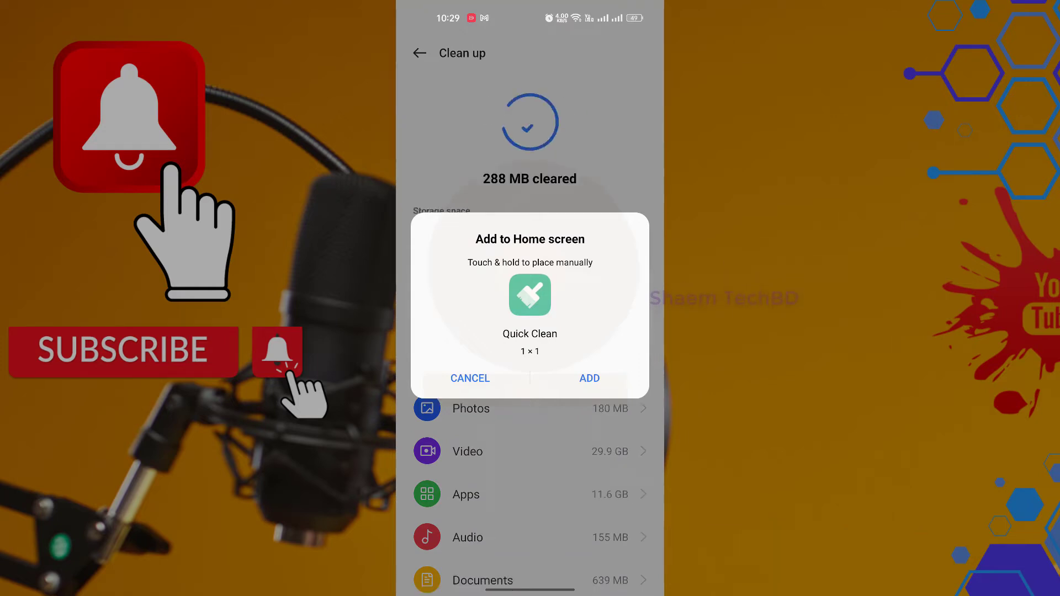
{"action": "left_click", "coordinate": [469, 377]}
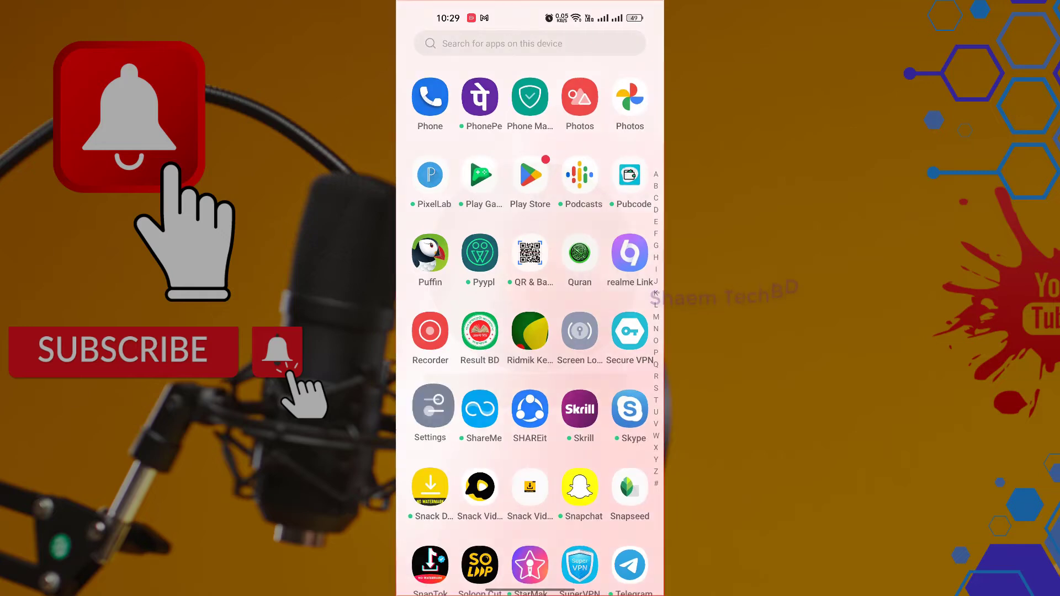
Search Settings for 'storage' and reopen the Storage page showing 115 GB used
{"action": "left_click", "coordinate": [429, 409]}
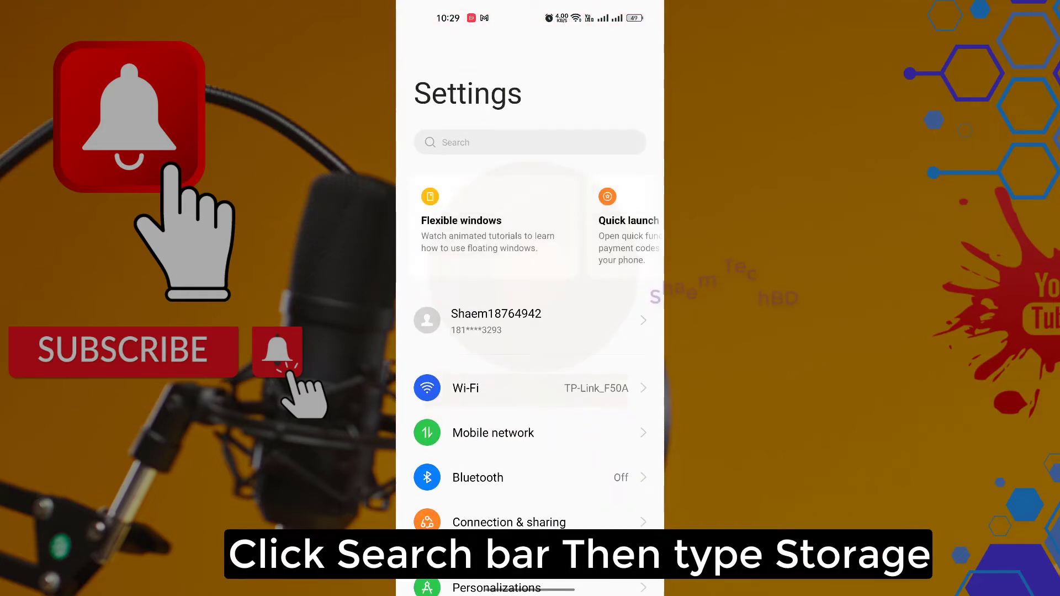
{"action": "left_click", "coordinate": [529, 142]}
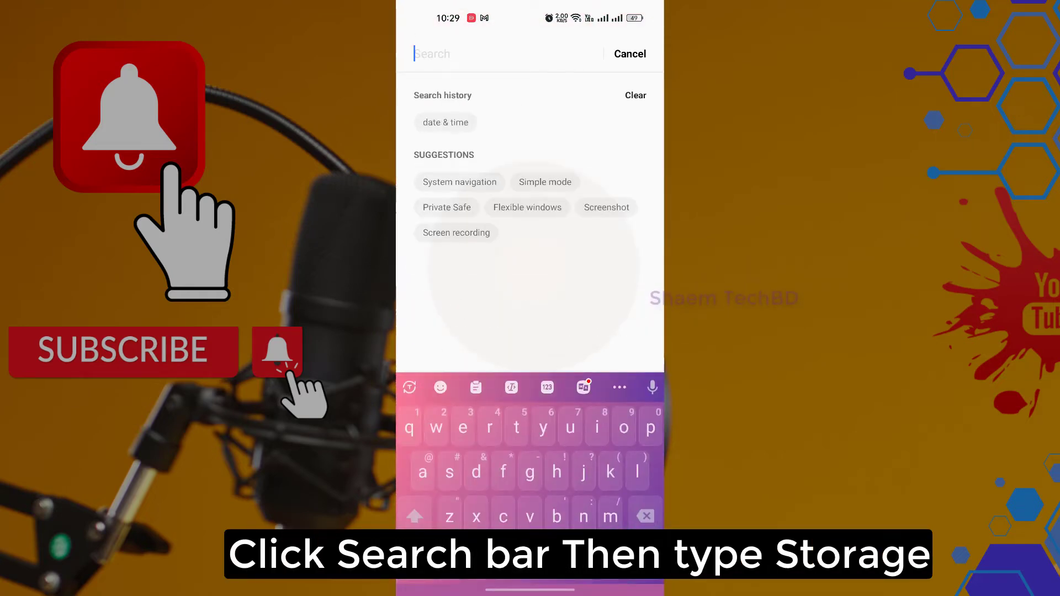
{"action": "type", "text": "stor"}
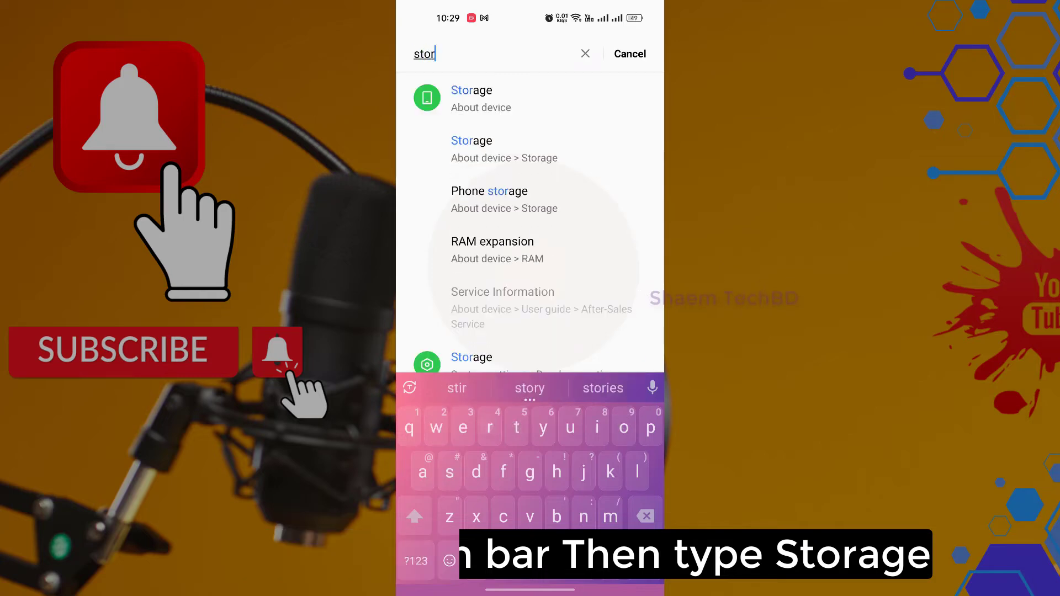
{"action": "type", "text": "age"}
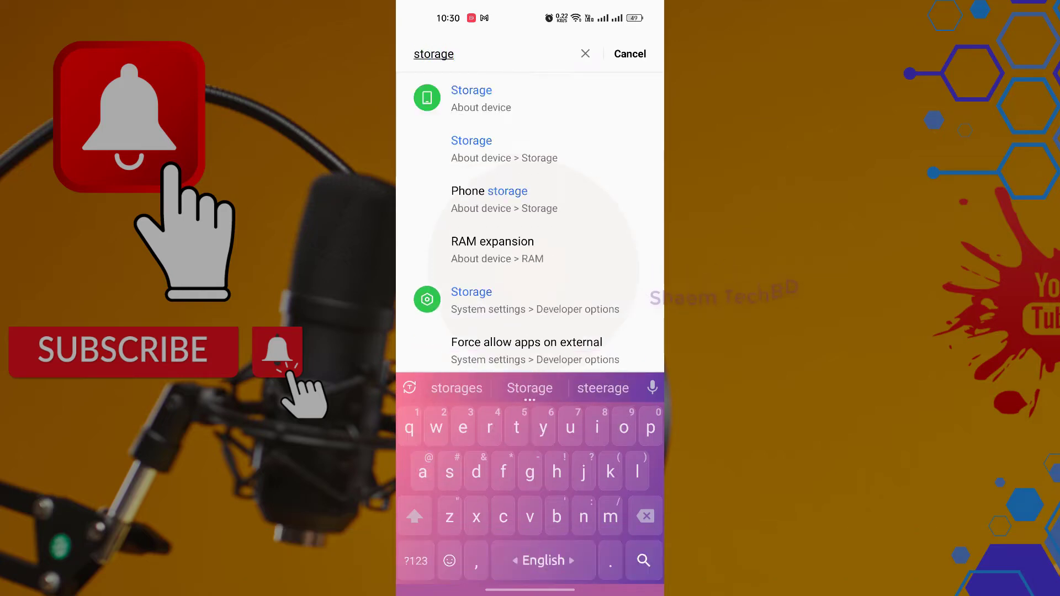
{"action": "left_click", "coordinate": [472, 89]}
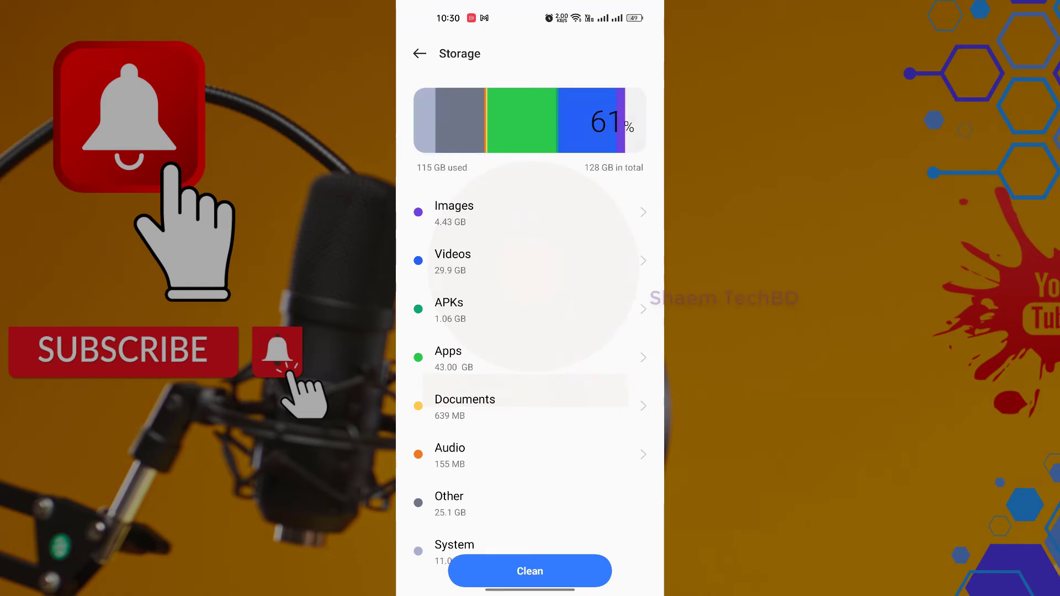
{"action": "left_click", "coordinate": [529, 571]}
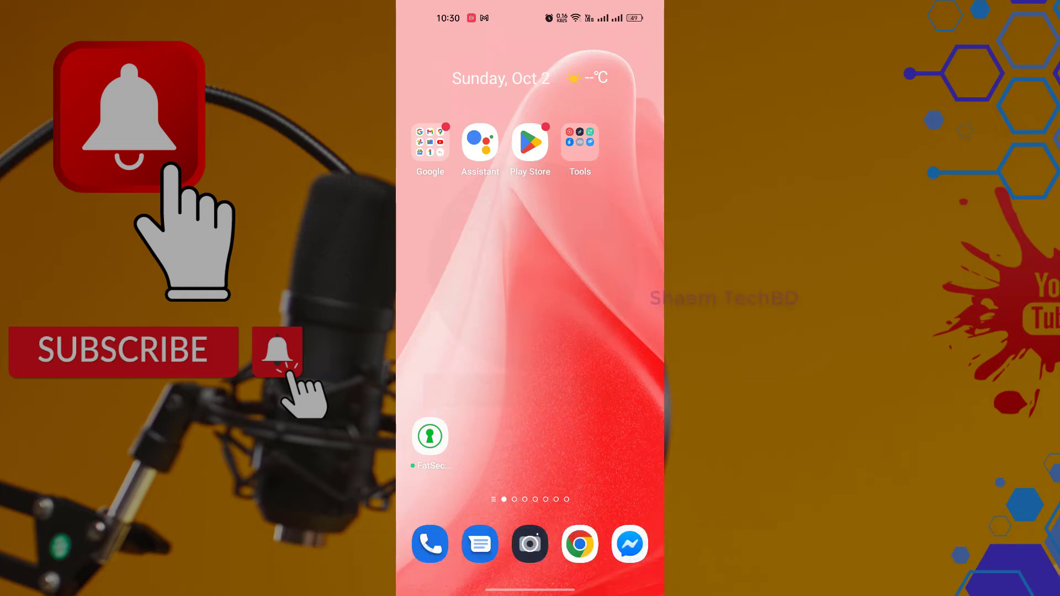
Search Play Store for 'puffin web broswer' and open the Puffin Web Browser listing, shown as installed
{"action": "left_click", "coordinate": [530, 143]}
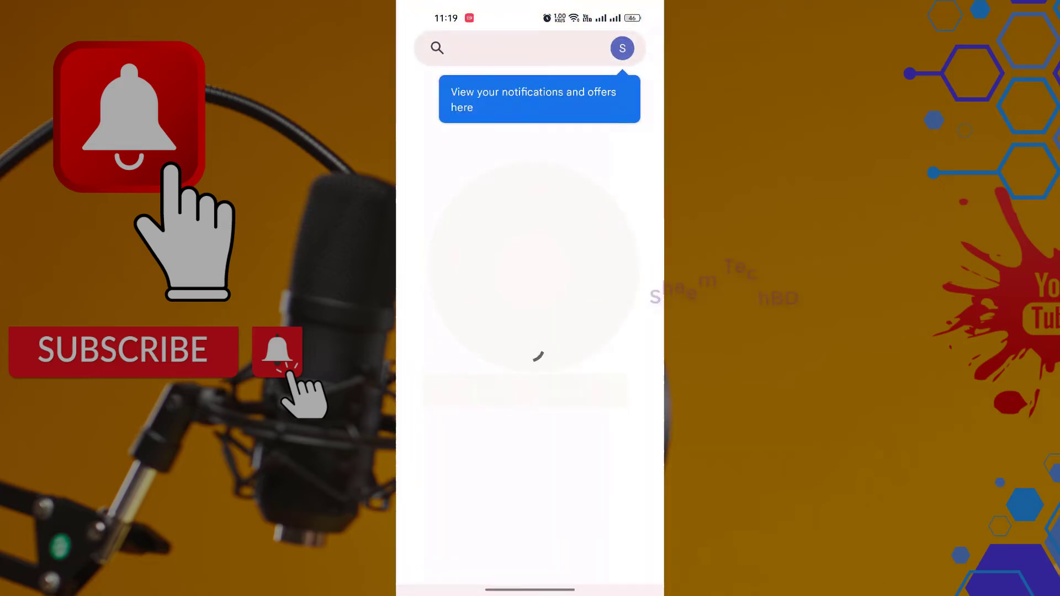
{"action": "left_click", "coordinate": [519, 48]}
{"action": "type", "text": "puffin we"}
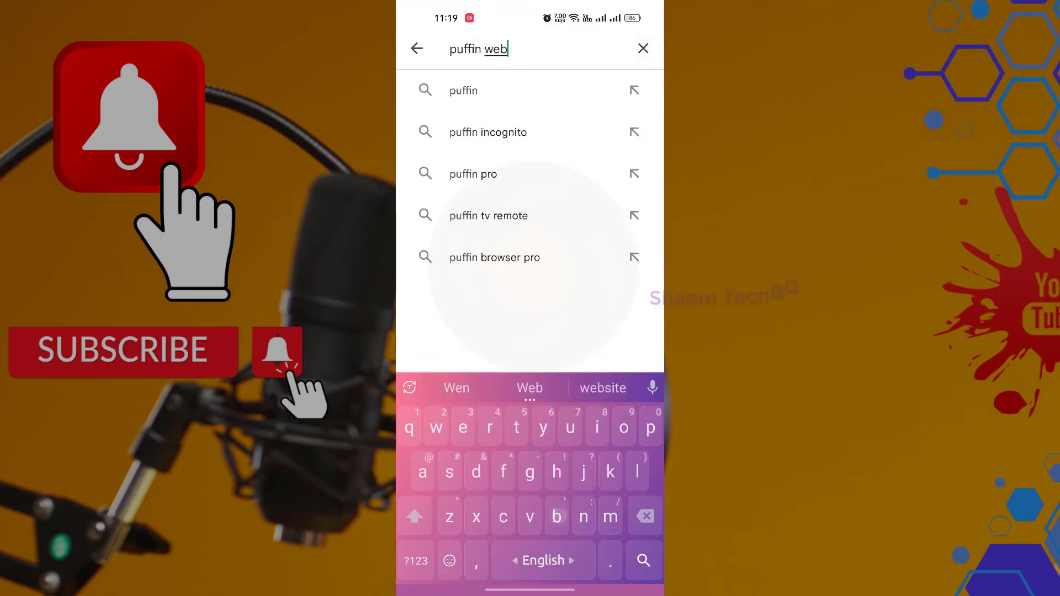
{"action": "type", "text": "broswer"}
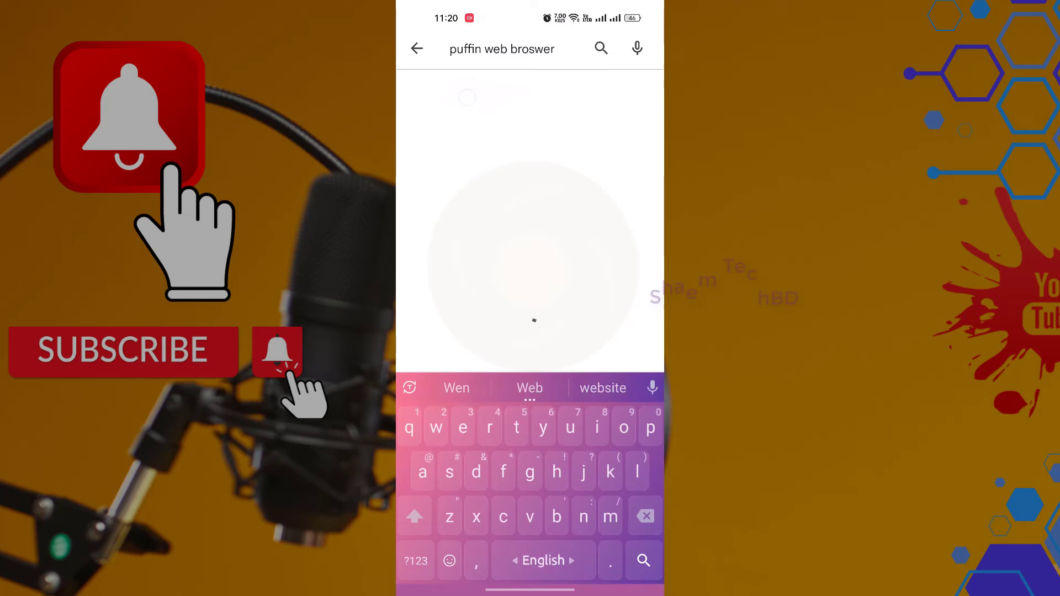
{"action": "left_click", "coordinate": [641, 560]}
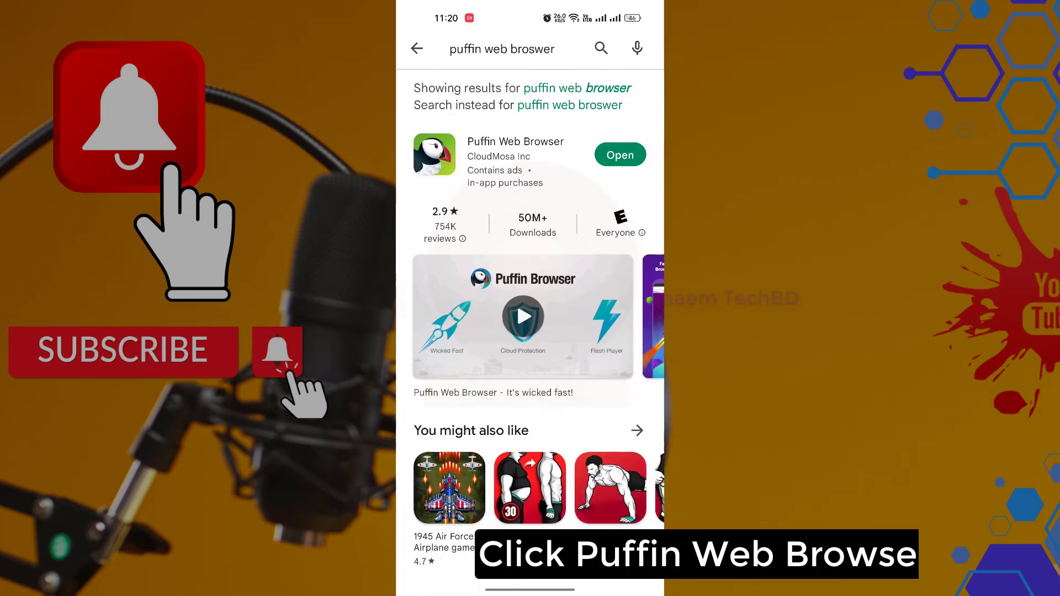
{"action": "left_click", "coordinate": [516, 162]}
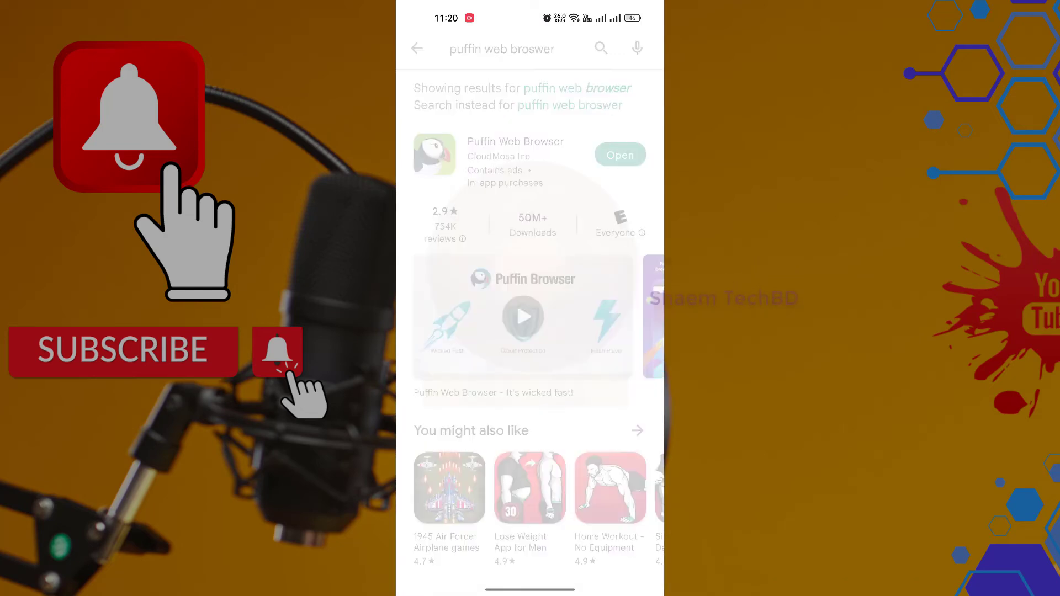
{"action": "left_click", "coordinate": [516, 162]}
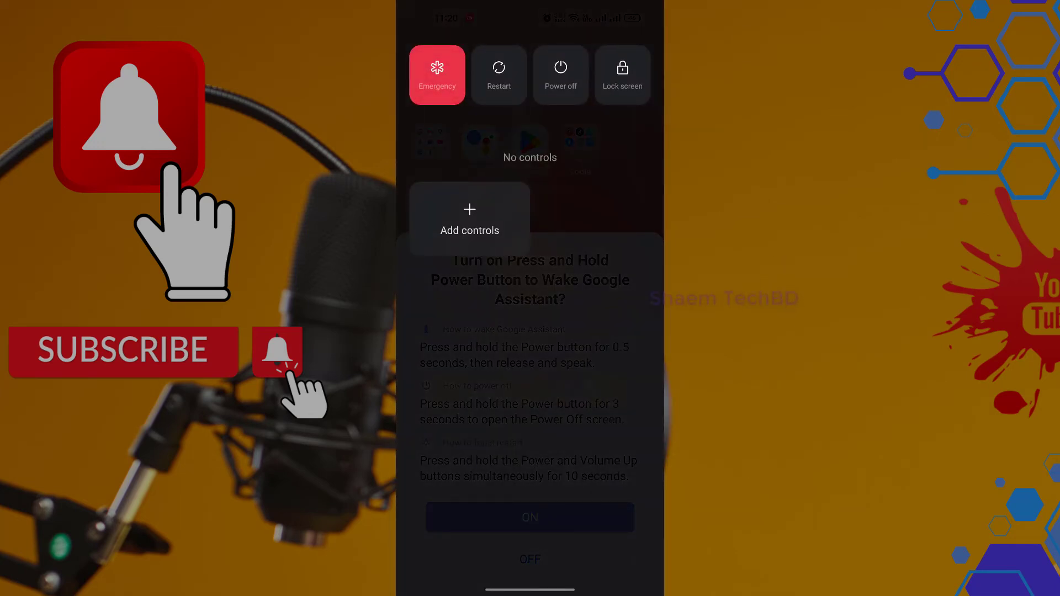
Choose Restart from the power menu so the restart confirmation appears
{"action": "left_click", "coordinate": [499, 74]}
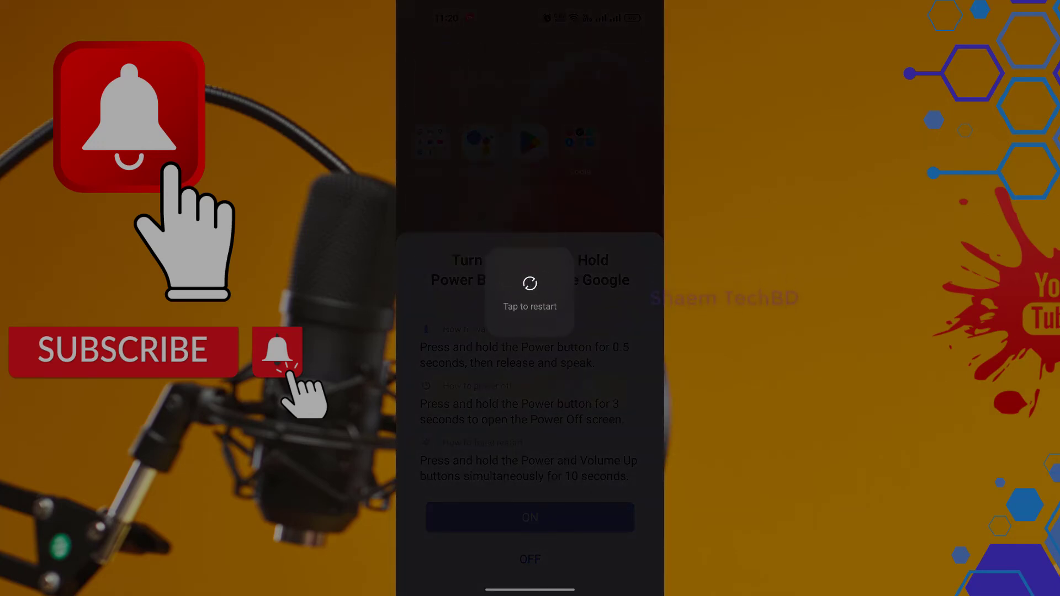